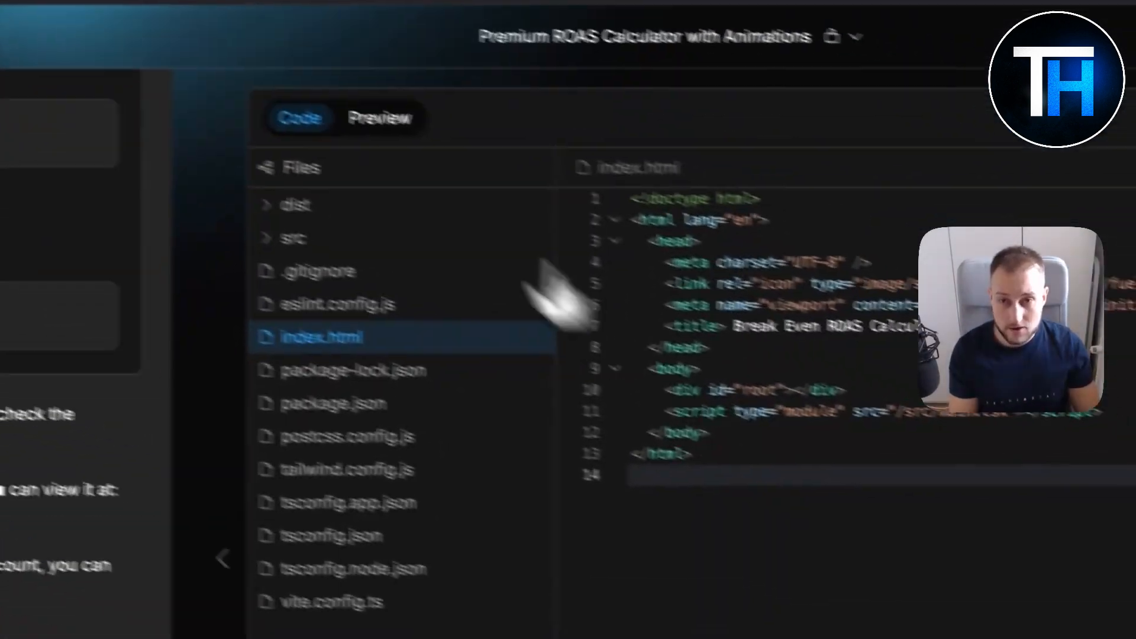
View the live Break Even ROAS Calculator, then return to the Fuel Your Digital home page
click(418, 138)
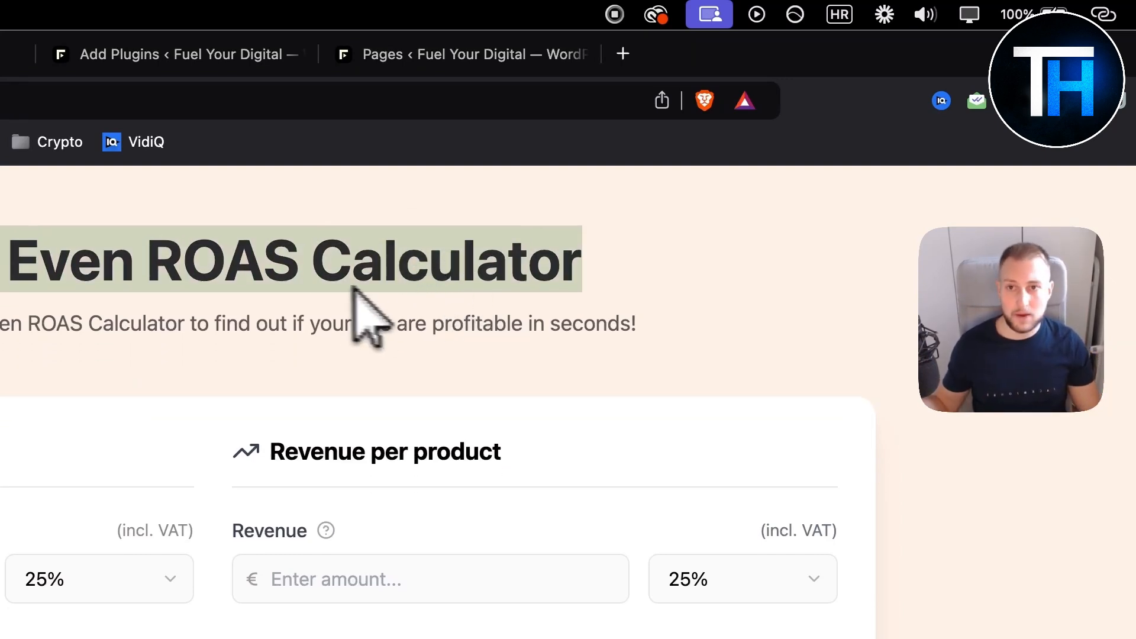
click(293, 16)
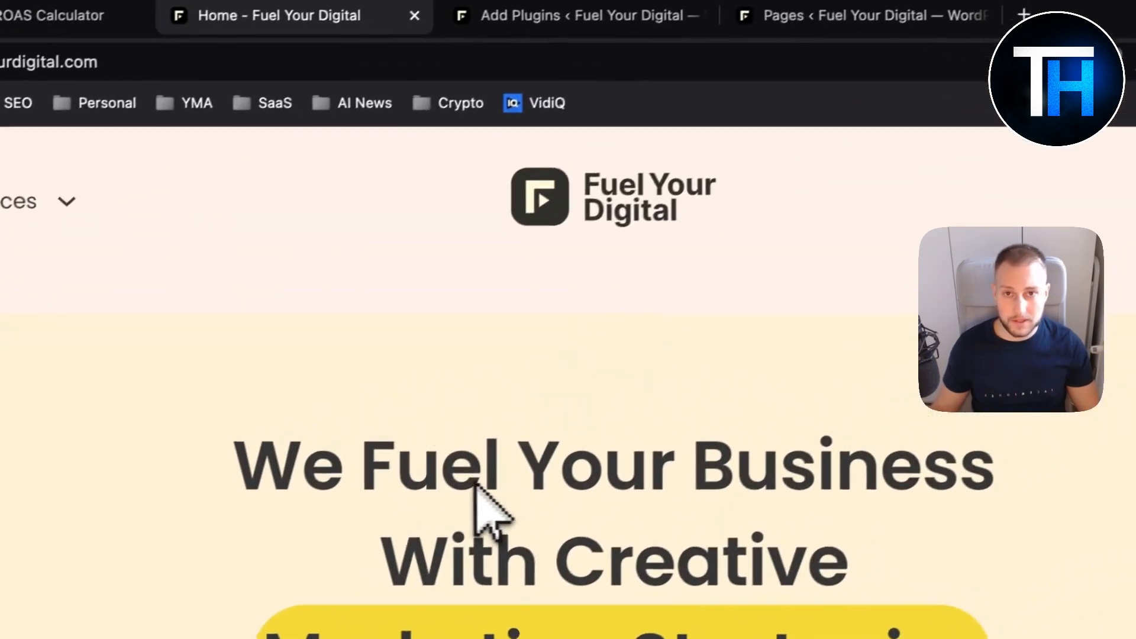
click(587, 15)
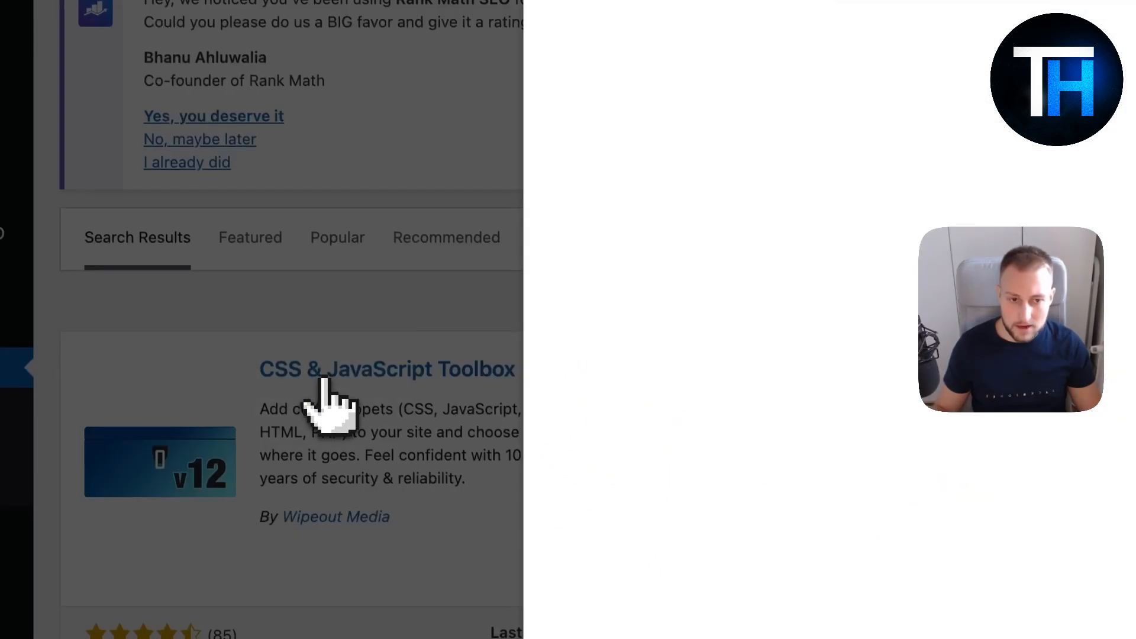
Open the CSS & JavaScript Toolbox details and read its Installation notes
click(386, 368)
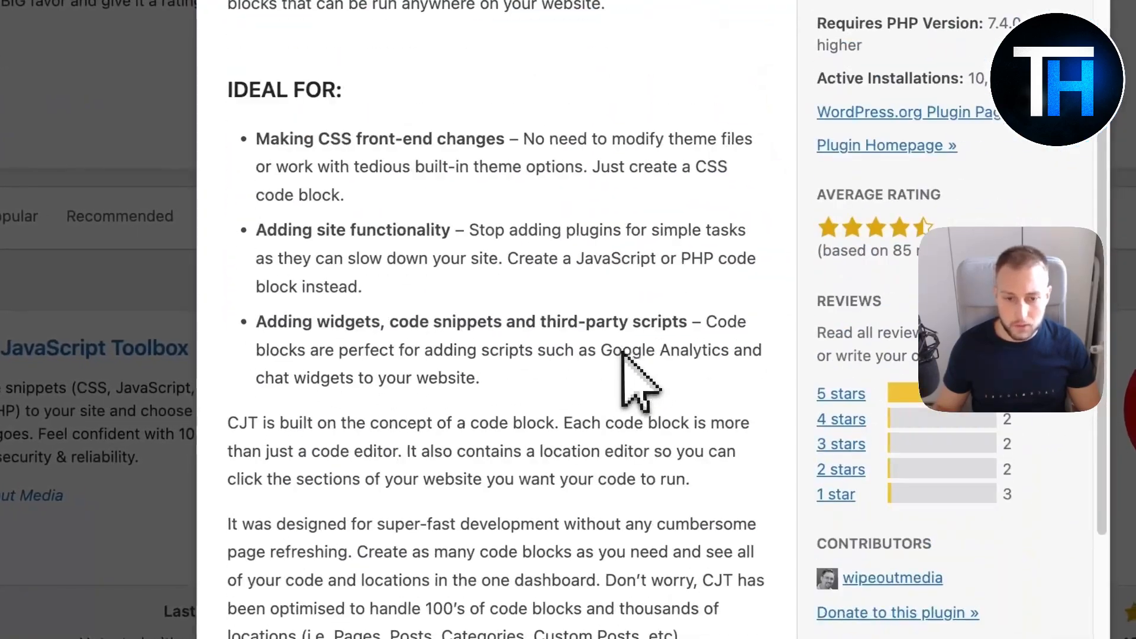
click(378, 196)
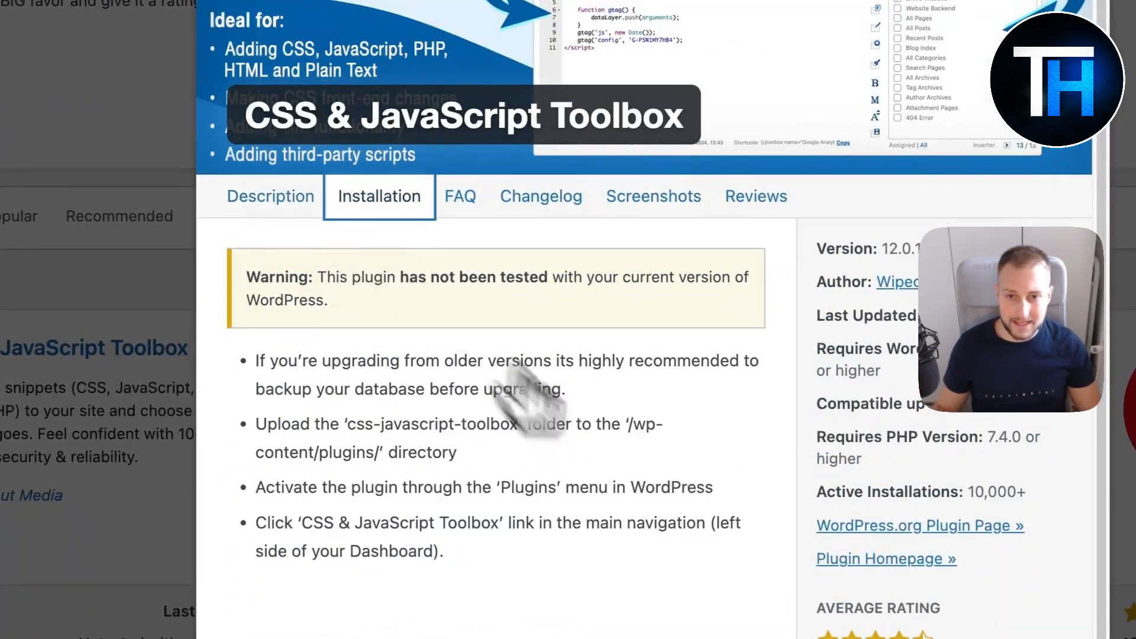
mouse_move(478, 529)
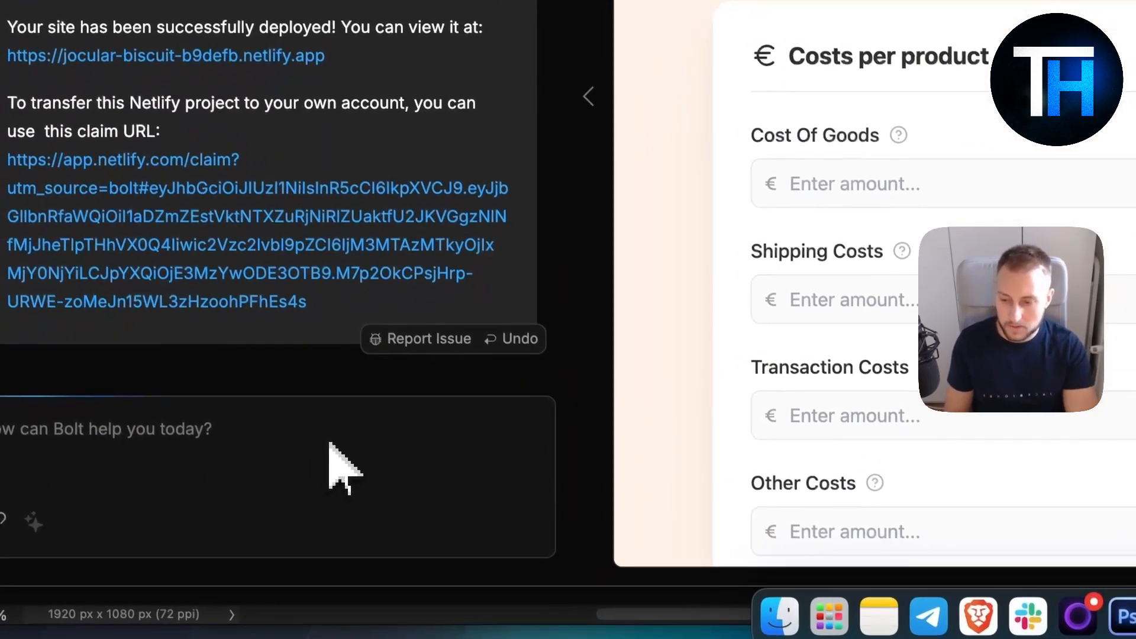
Ask Bolt for an iframe link to put the calculator on WordPress
text(can you create an iframe link so i ca)
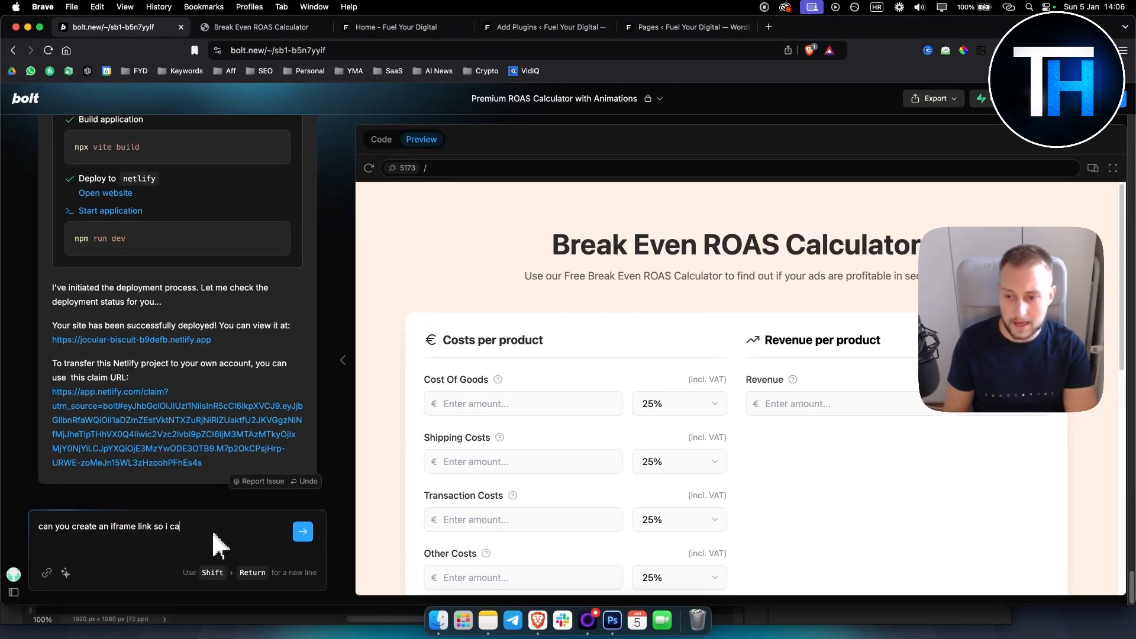
text(n put this on my wordpress website)
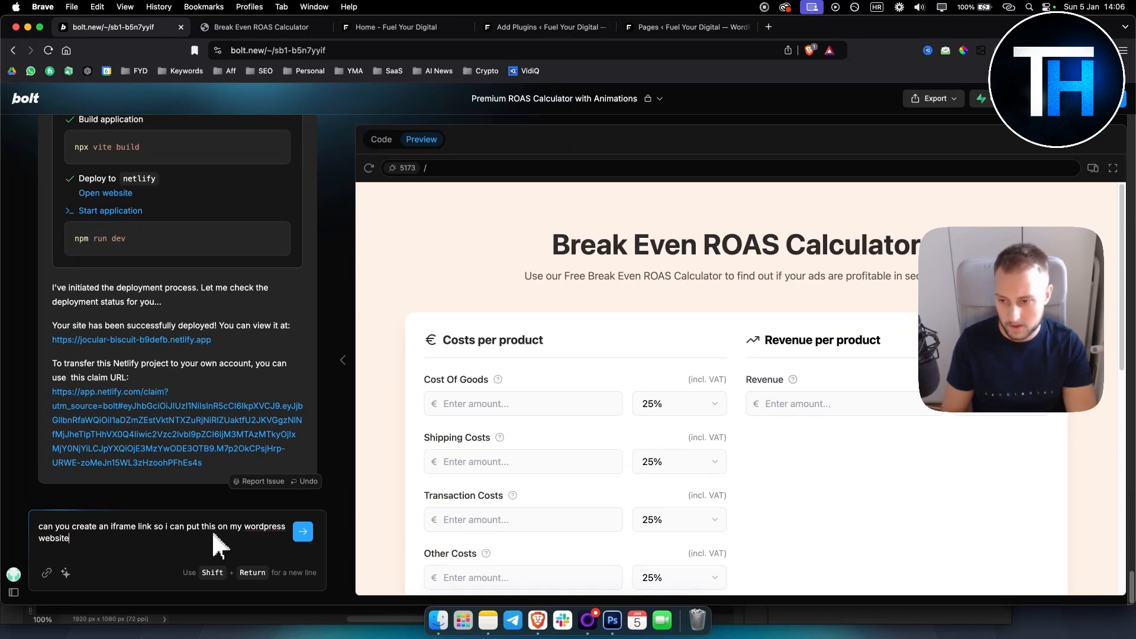
click(302, 532)
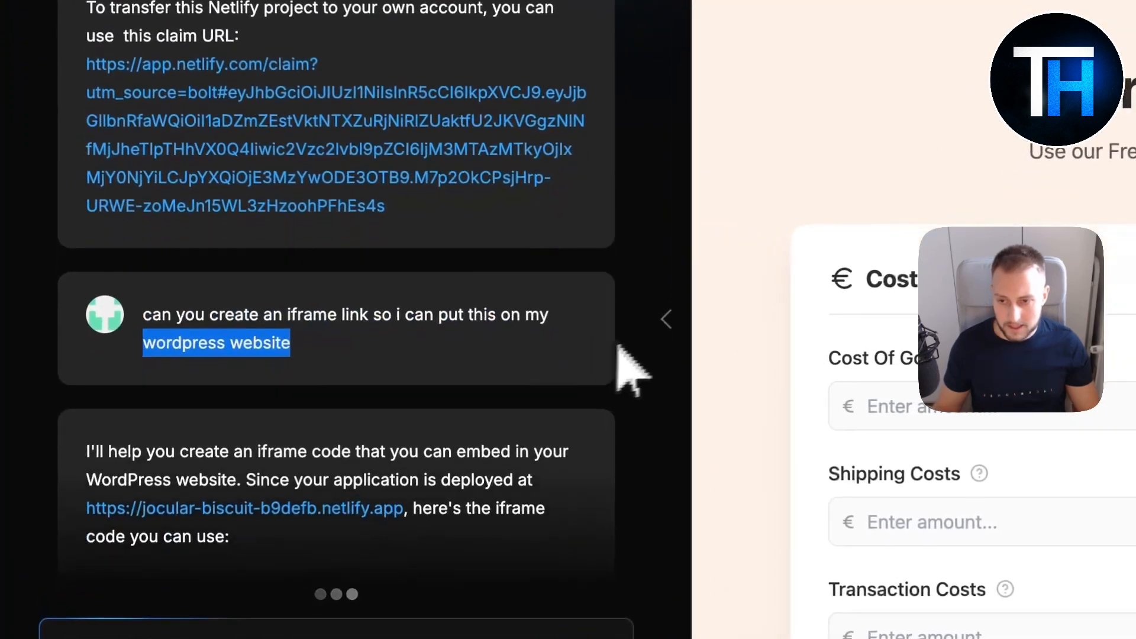
Read Bolt's iframe code and page-editor instructions, then return to WordPress admin
scroll(down, 3)
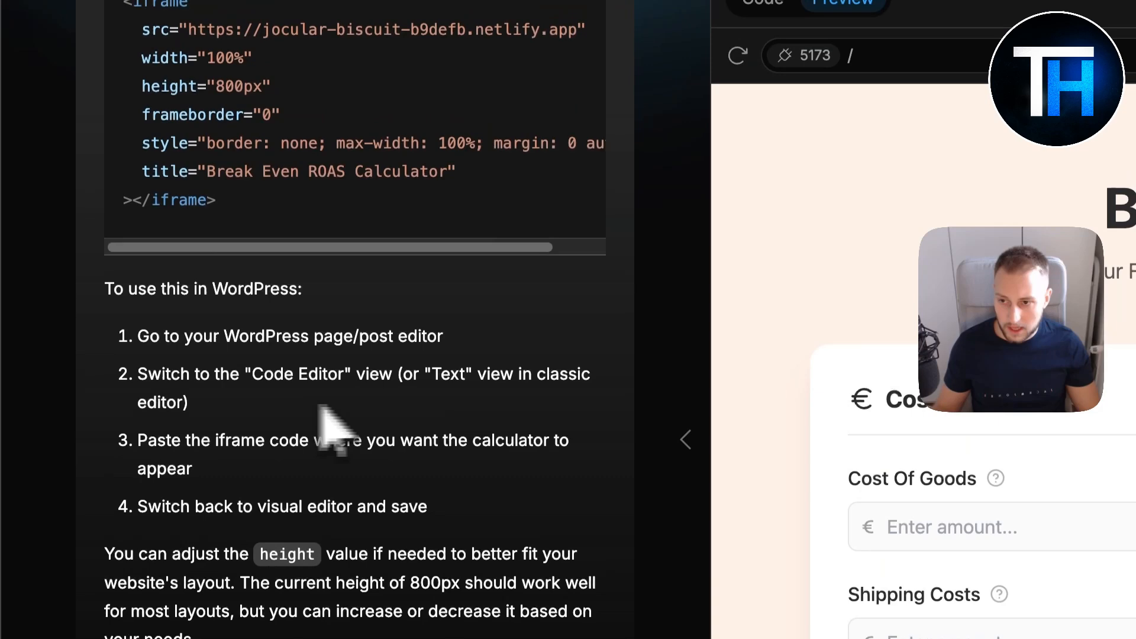
drag(138, 335, 441, 336)
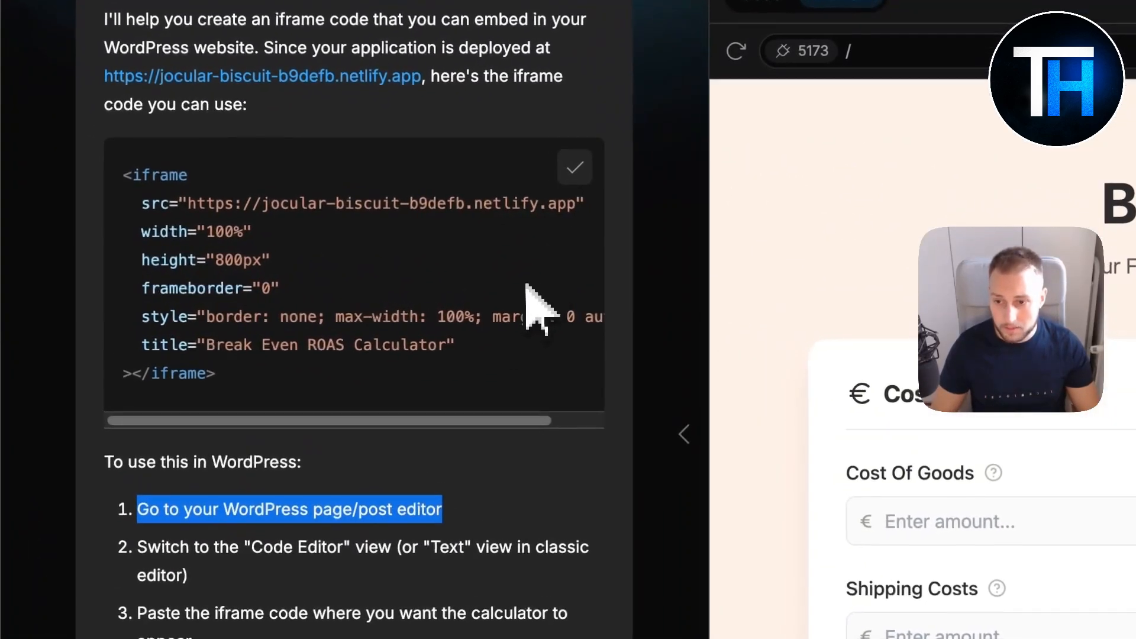
scroll(down, 3)
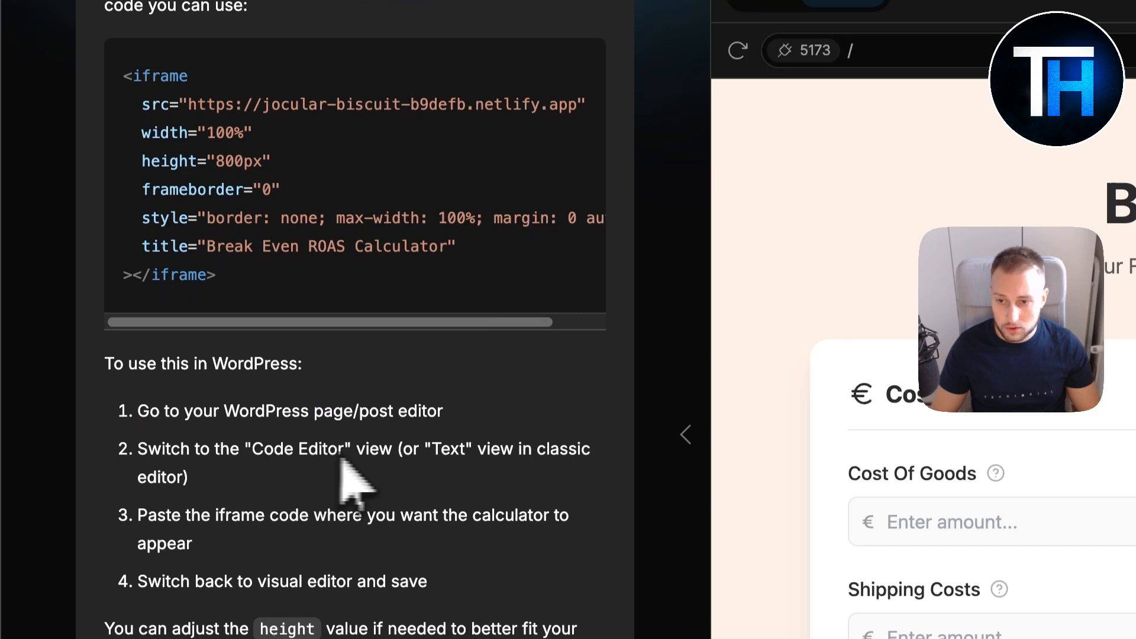
scroll(down, 3)
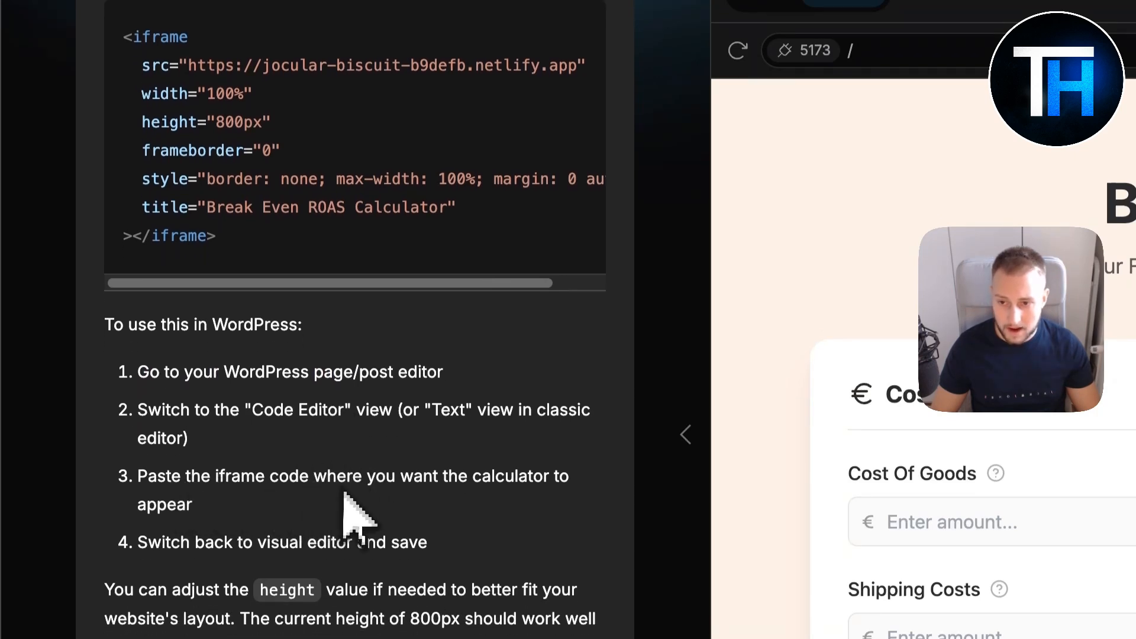
click(600, 53)
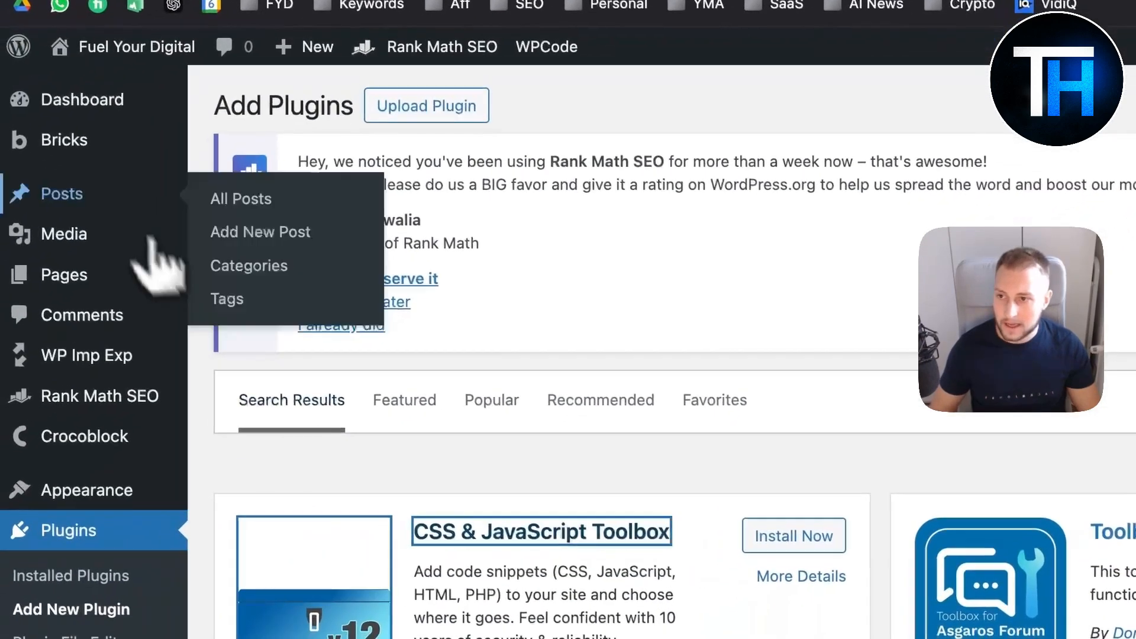
Create a new page titled 'Test' and open it in Bricks
click(65, 274)
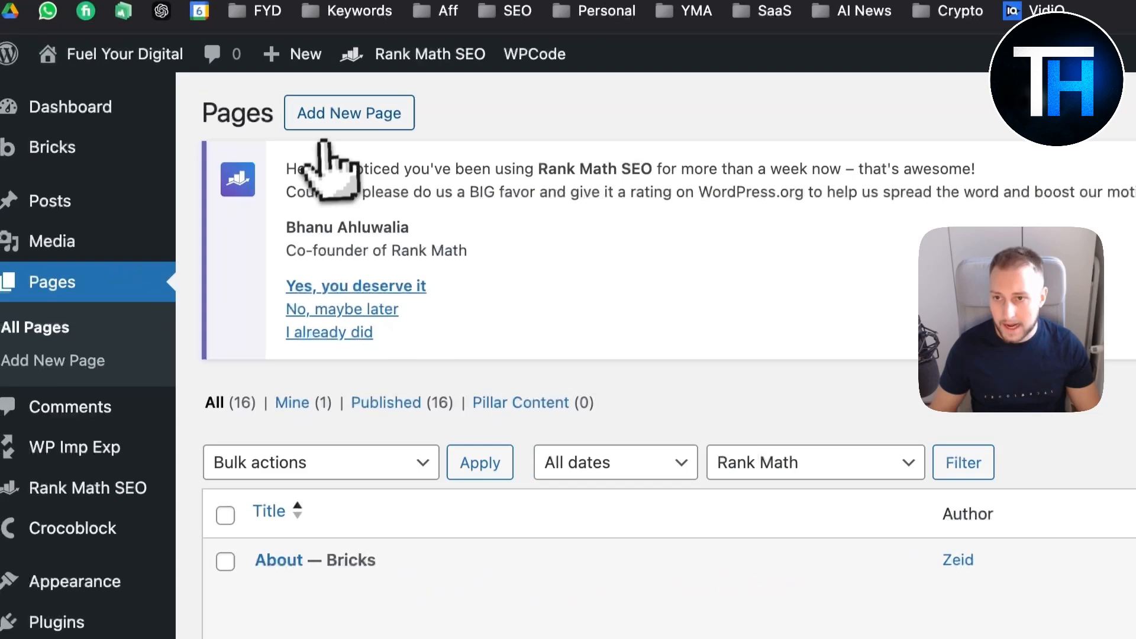
click(348, 112)
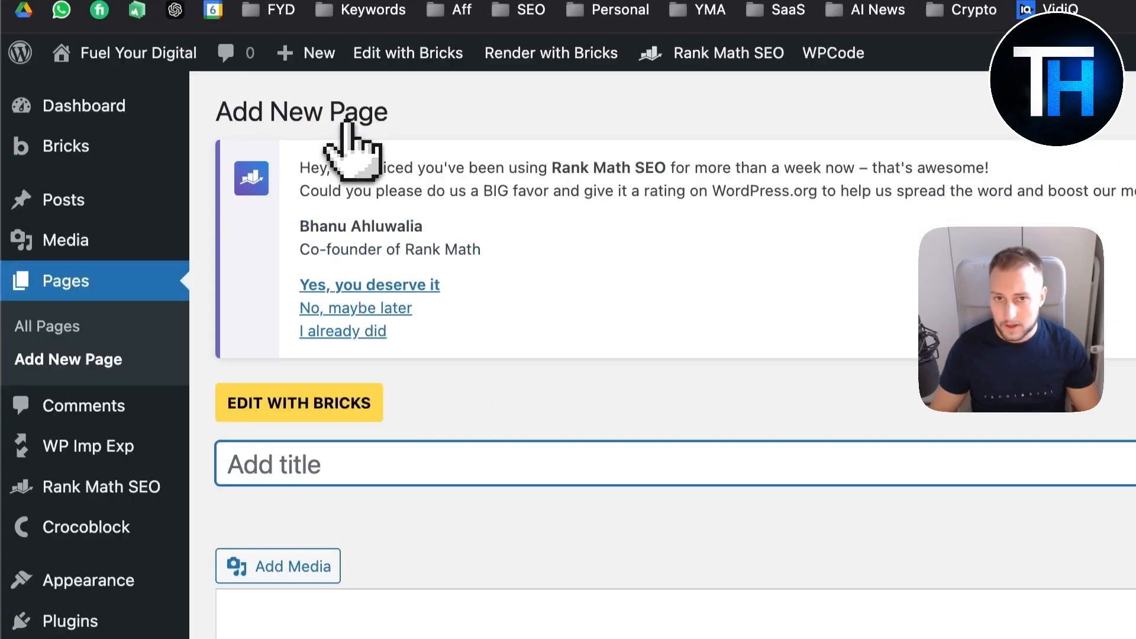
text(Test)
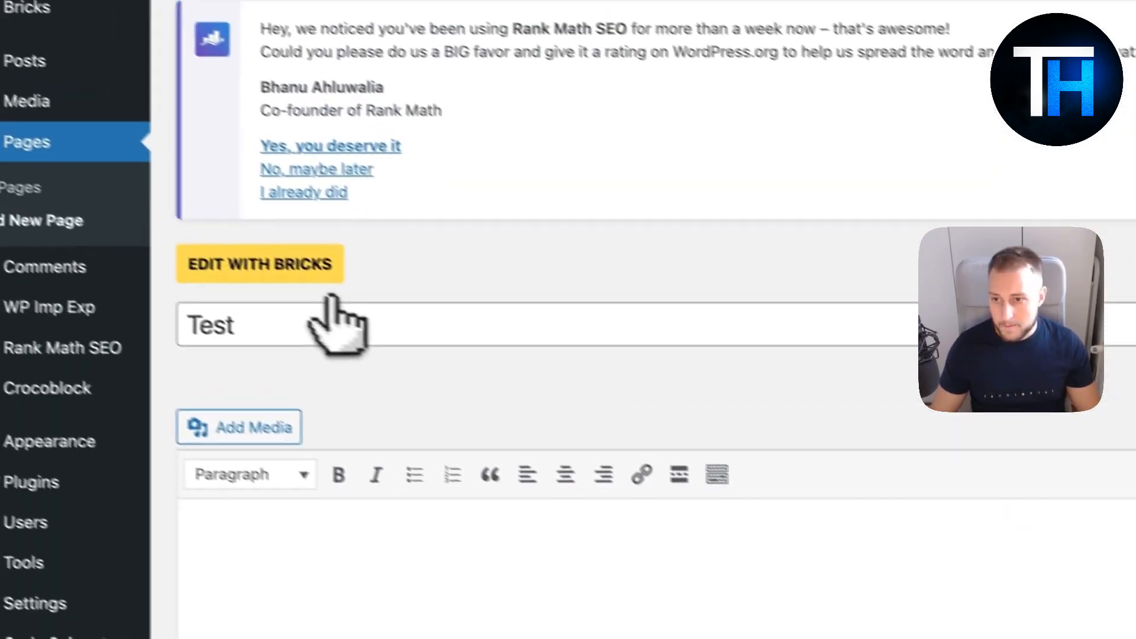
click(259, 263)
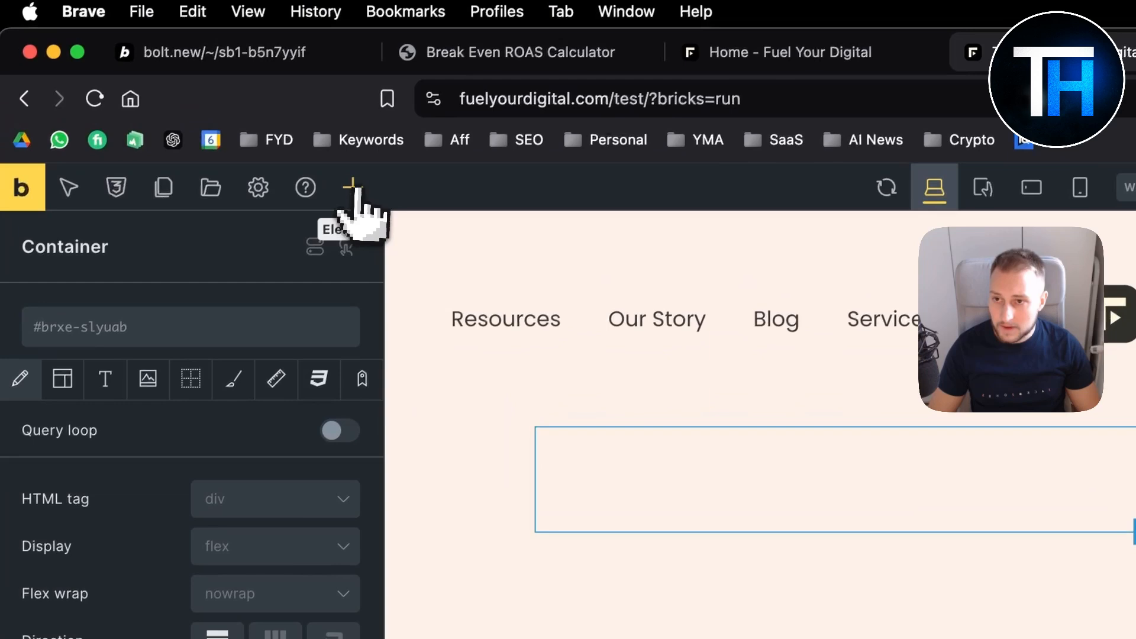
Search the Bricks elements panel for 'embed', 'link' and 'code' elements
click(352, 188)
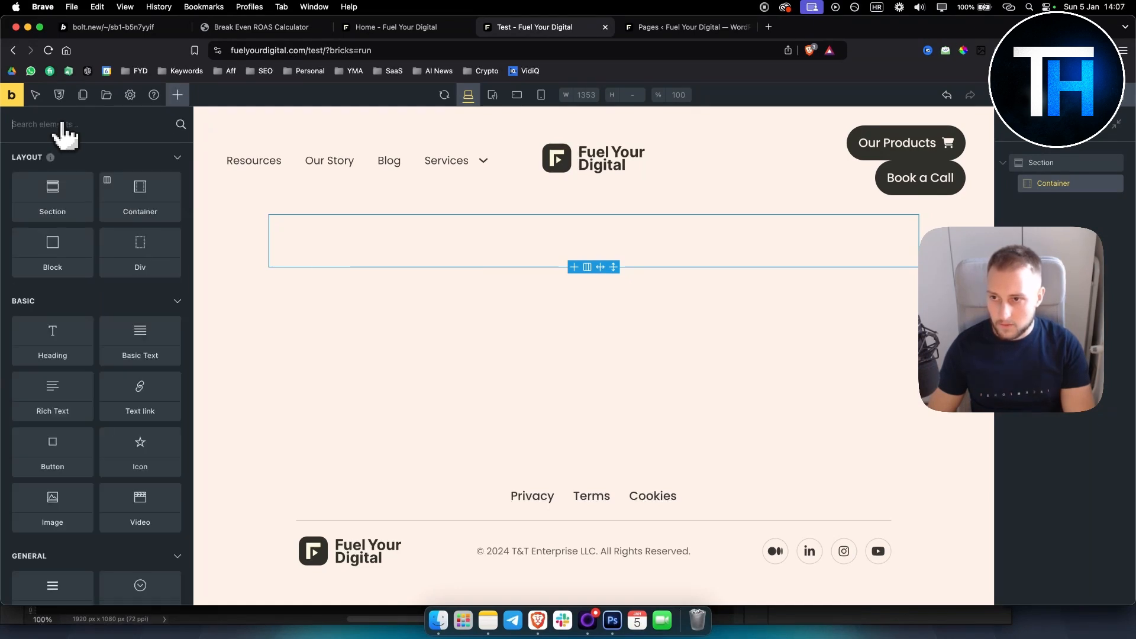
text(embe)
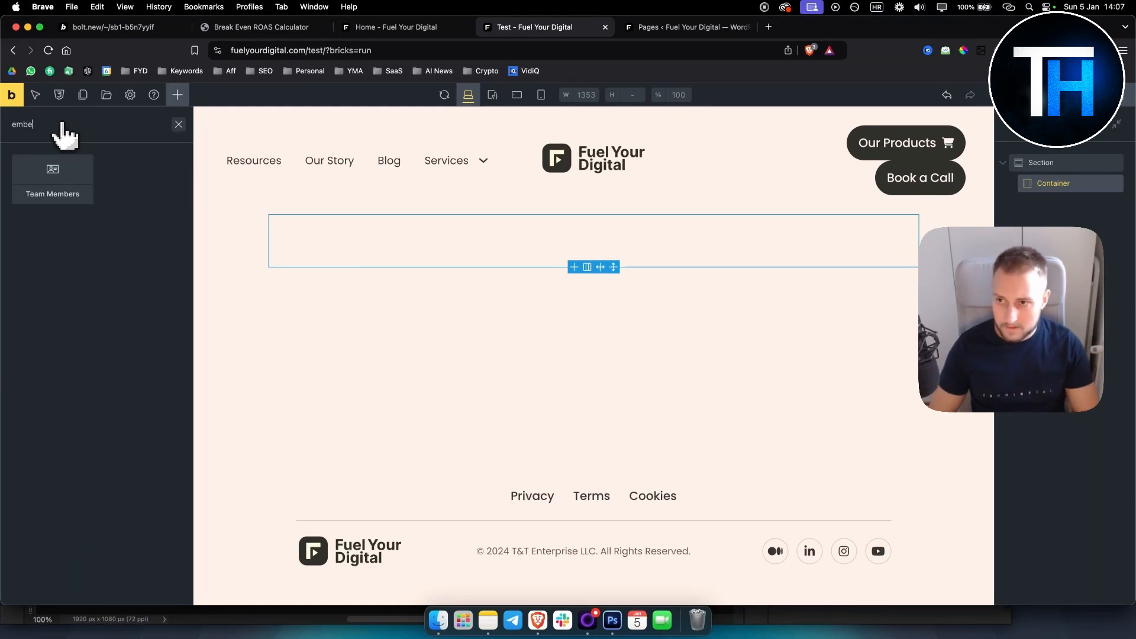
text(link)
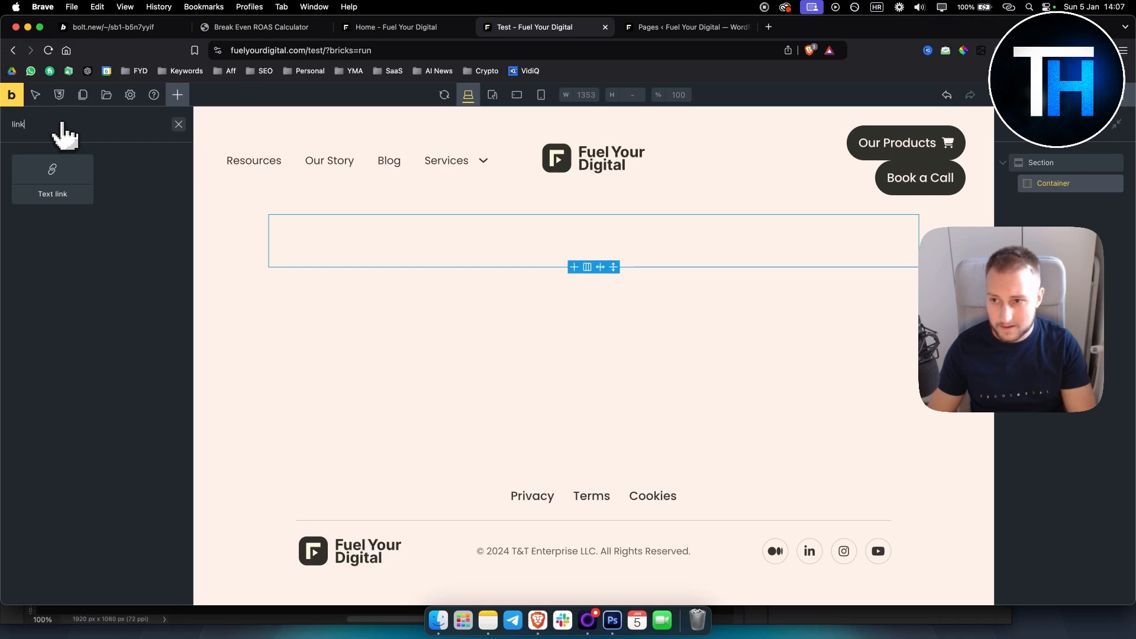
click(178, 124)
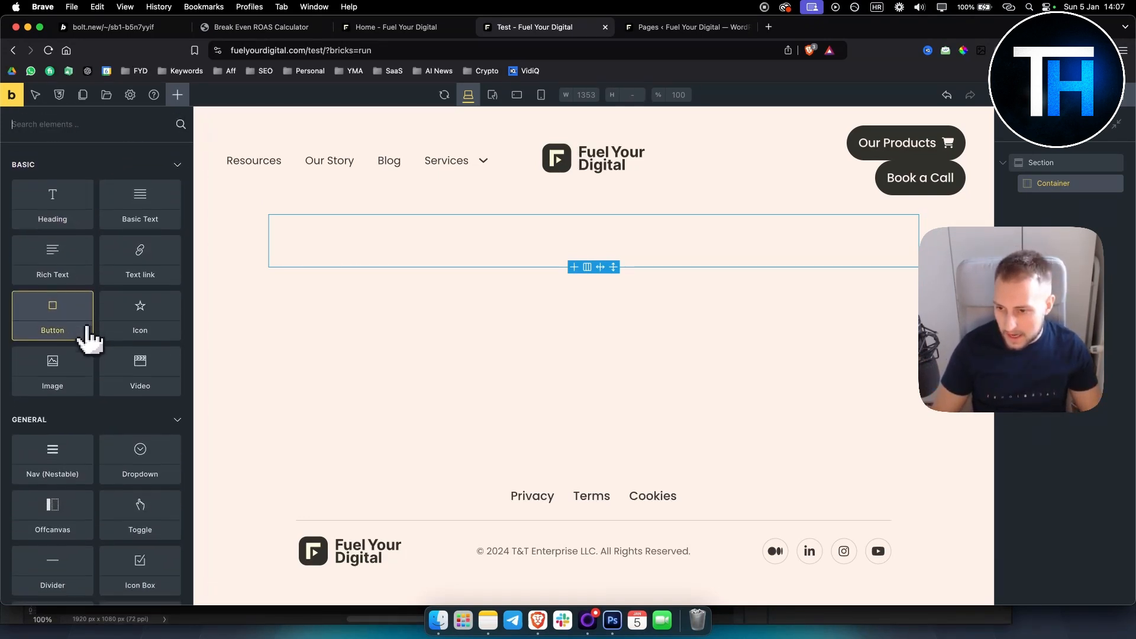
scroll(down, 3)
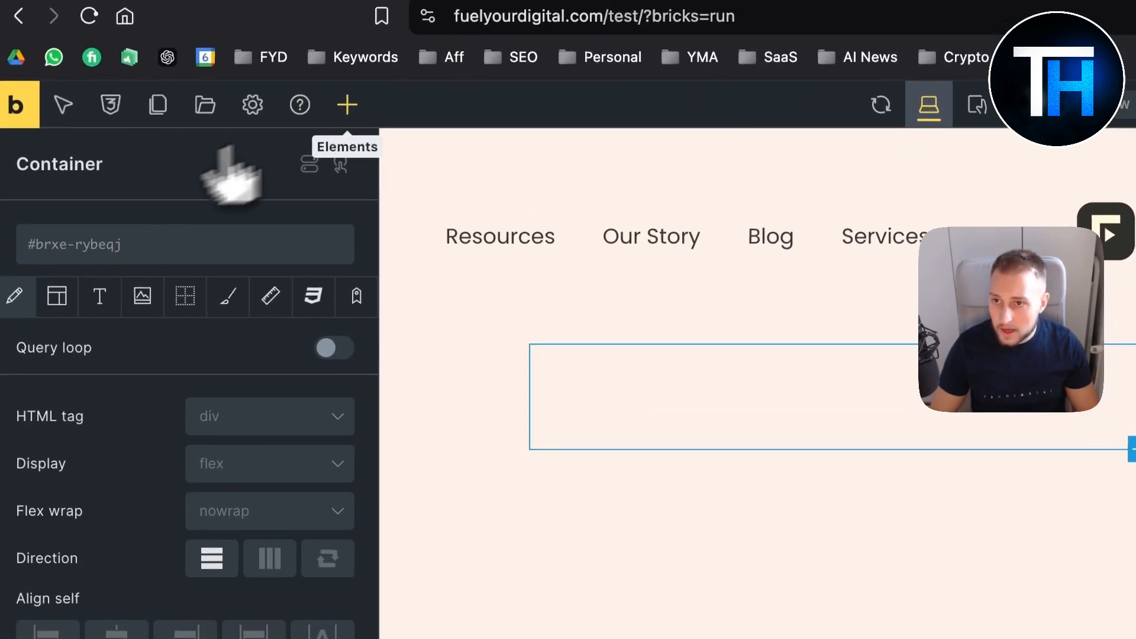
text(code)
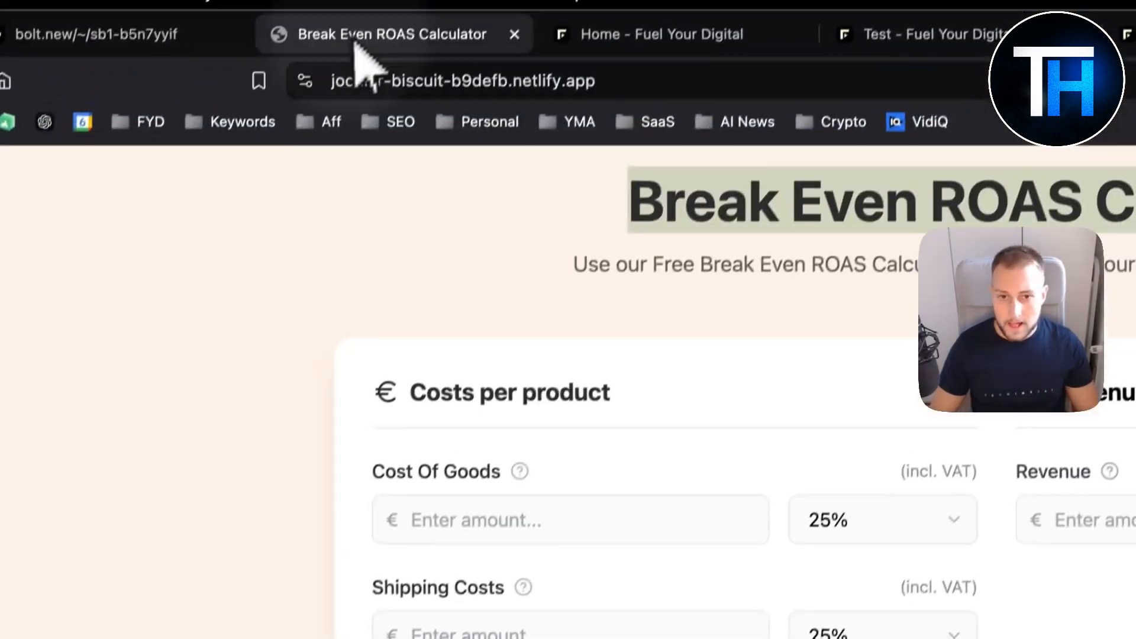
Scroll the Test page to check the embedded calculator and results panel
click(659, 33)
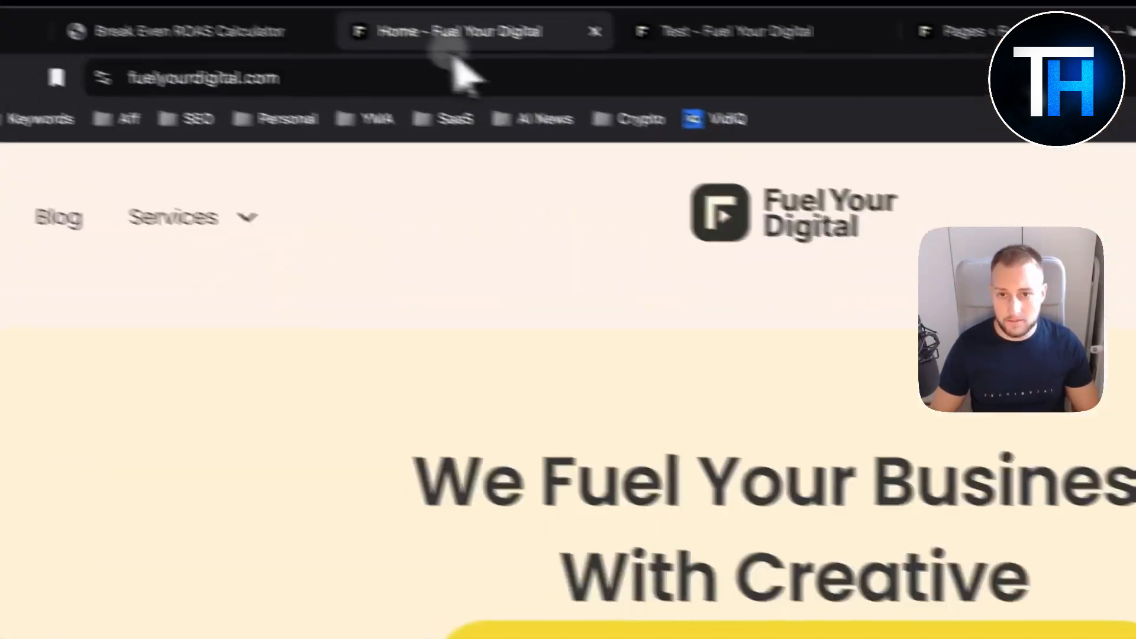
click(174, 31)
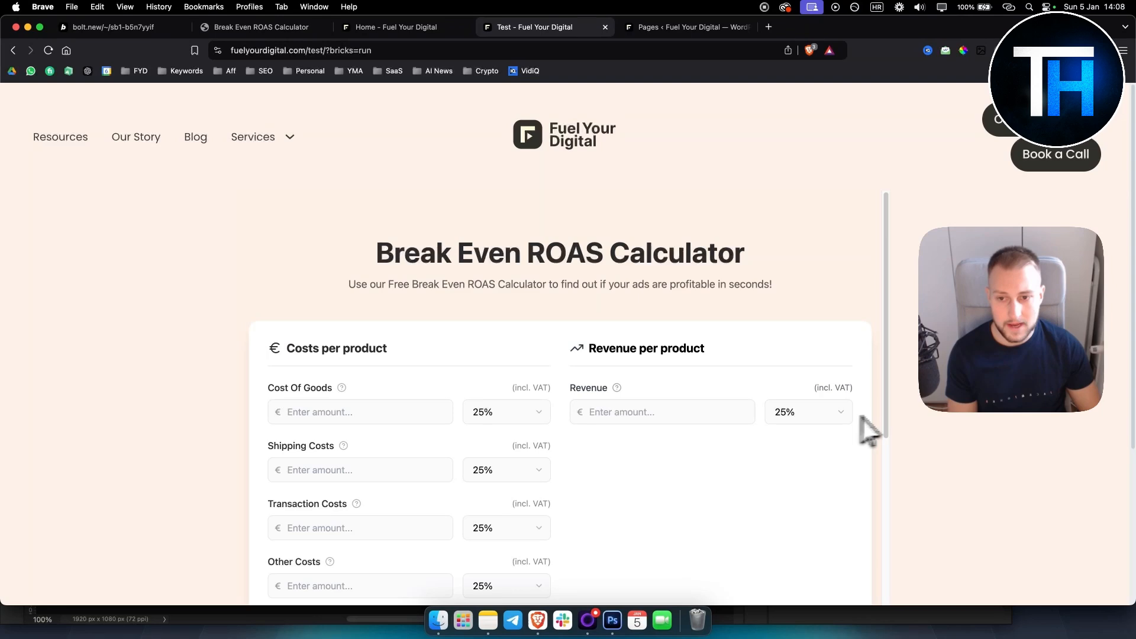
scroll(down, 3)
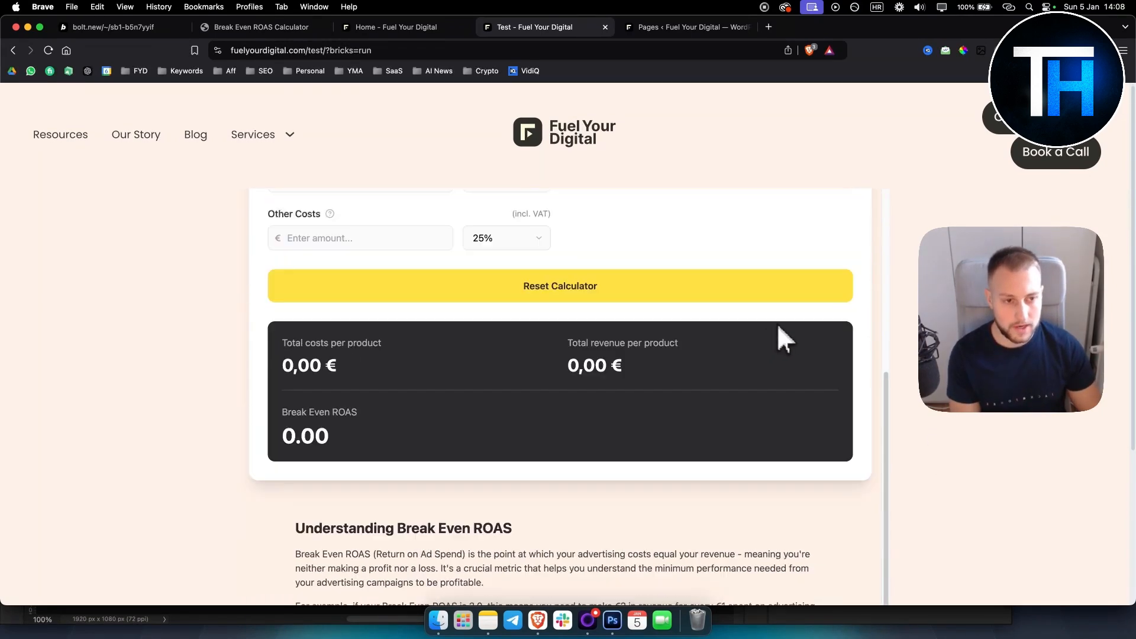
scroll(up, 3)
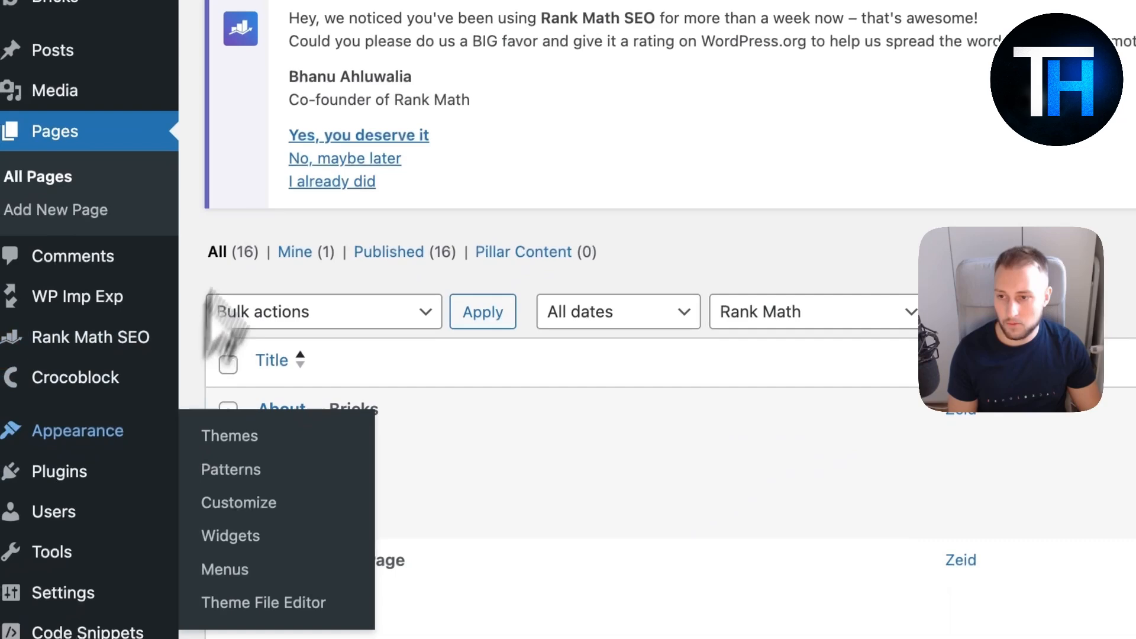
mouse_move(75, 464)
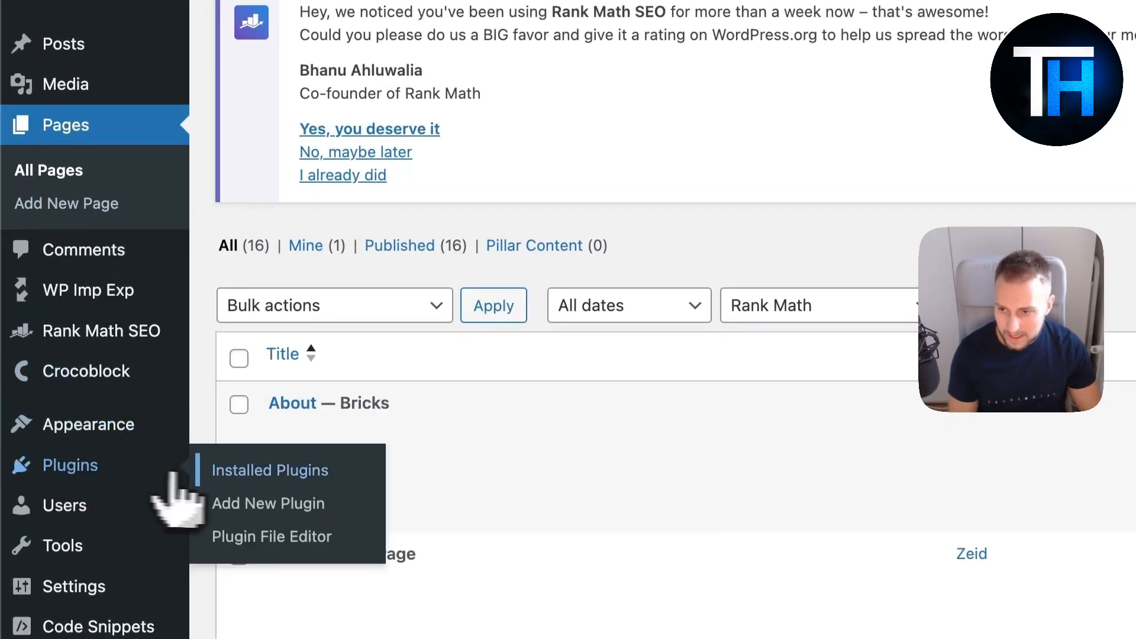
Search plugins for 'cv', close the CSS & JavaScript Toolbox details, and return to Bricks
click(268, 503)
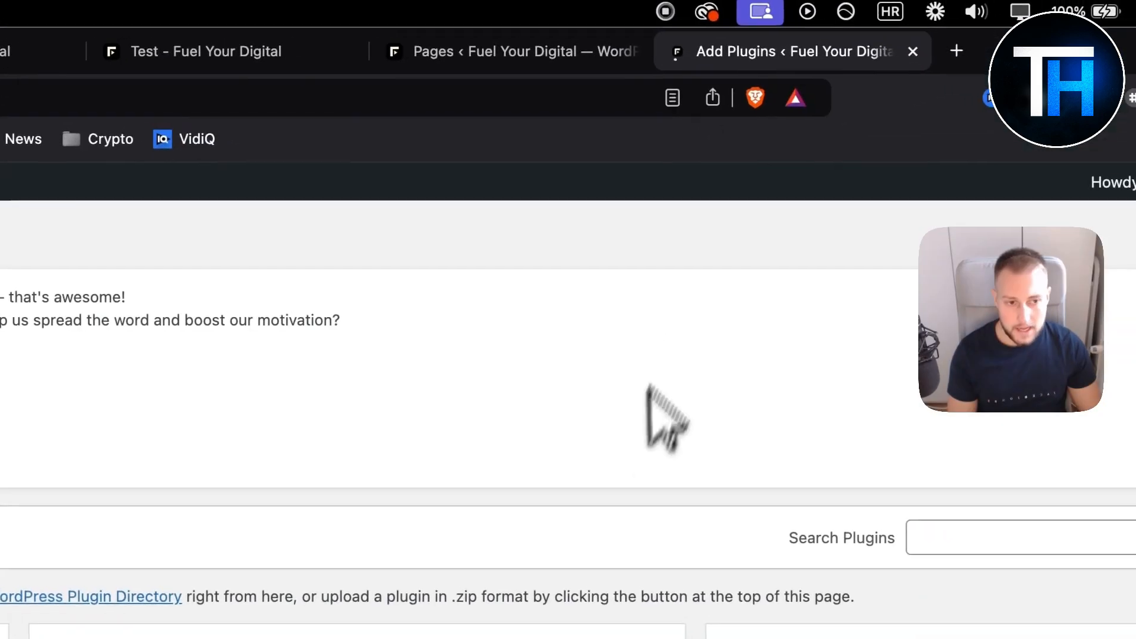
text(cv)
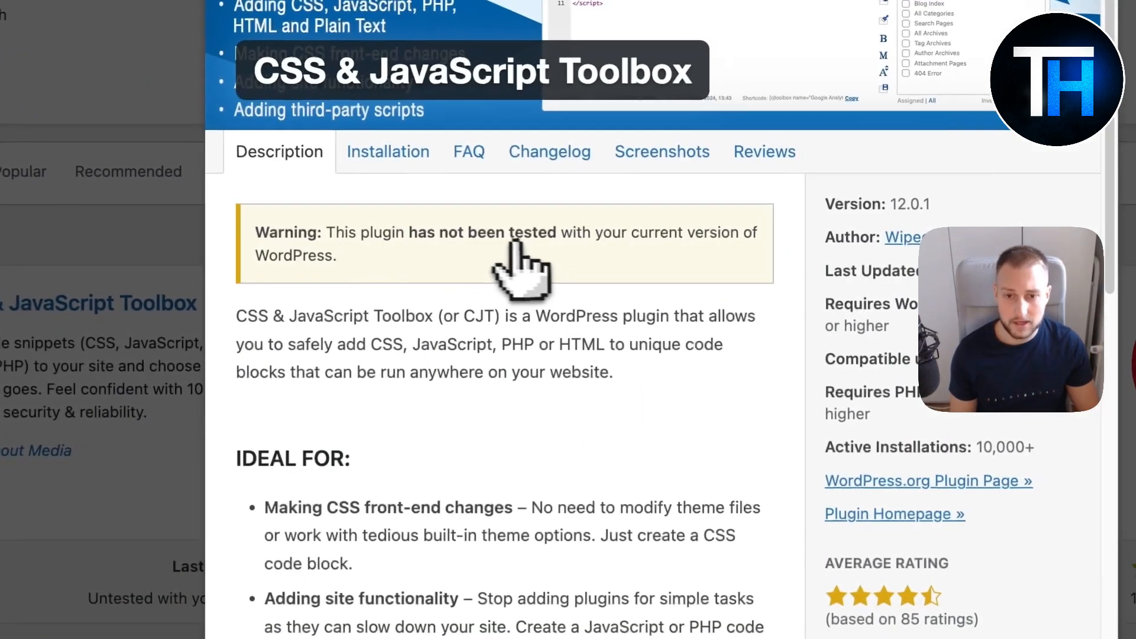
click(649, 151)
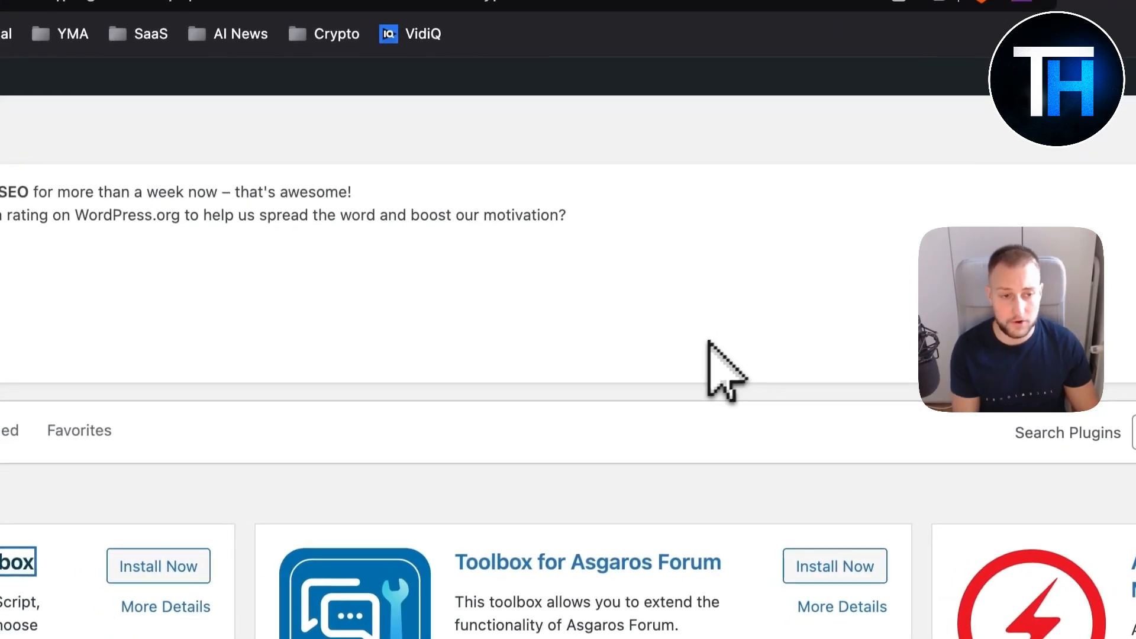
click(430, 54)
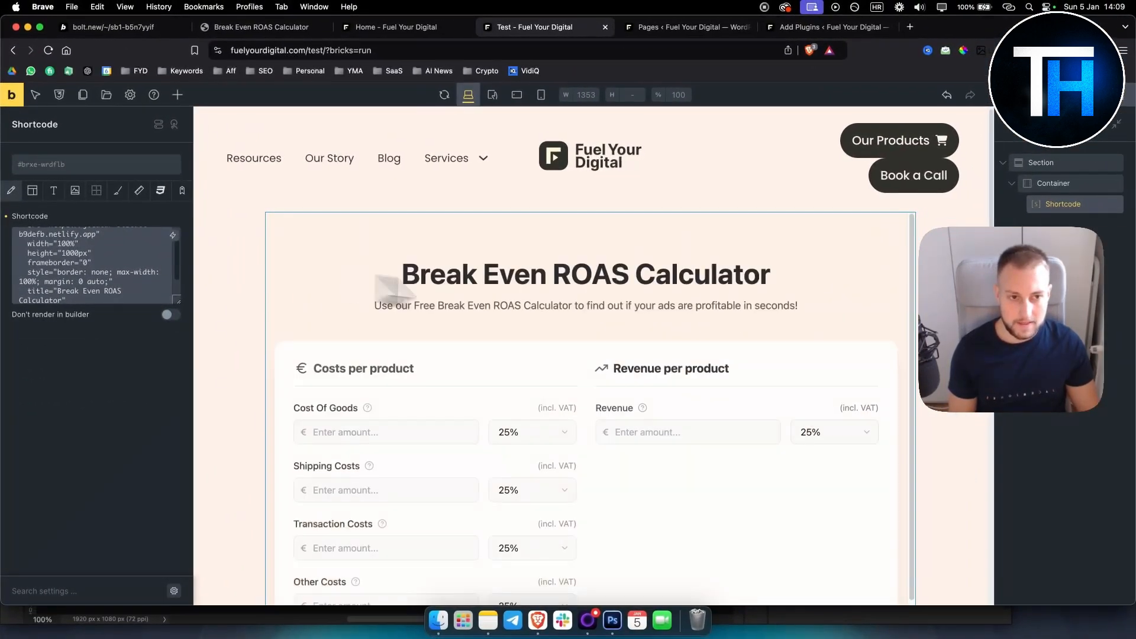
Scroll the Bricks canvas to preview the calculator rendered by the Shortcode iframe
scroll(down, 3)
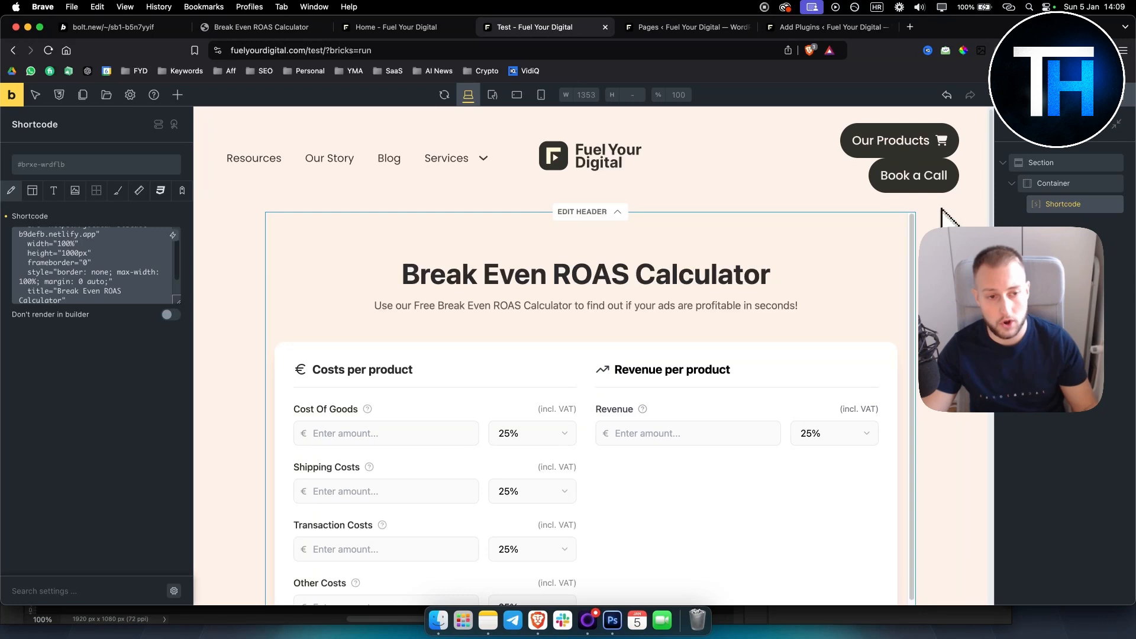
mouse_move(940, 209)
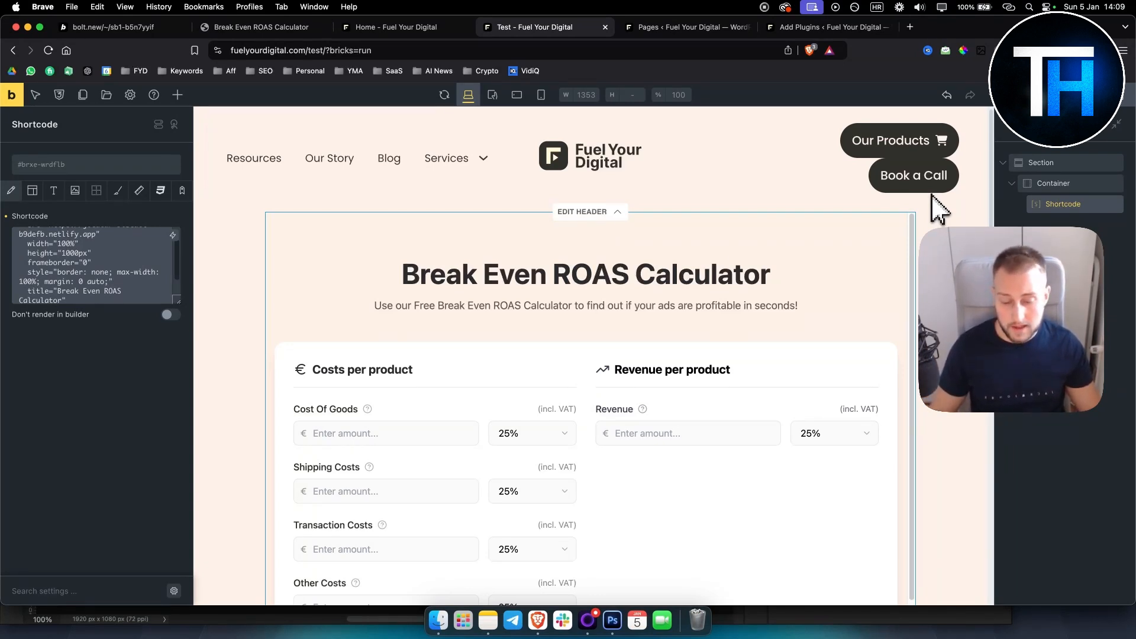
mouse_move(300, 214)
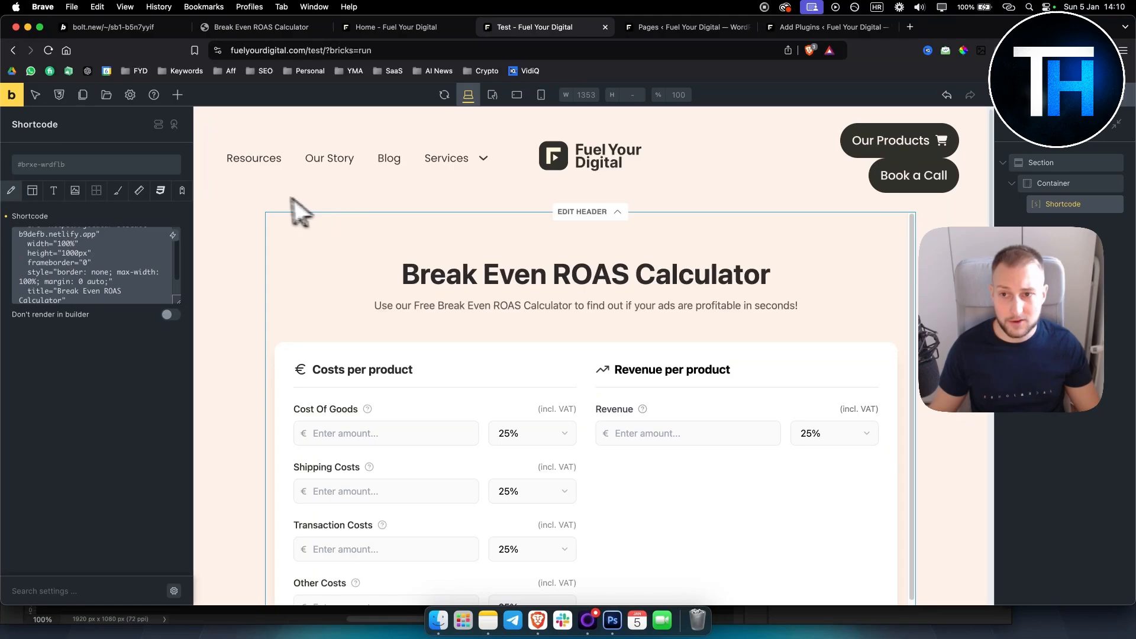